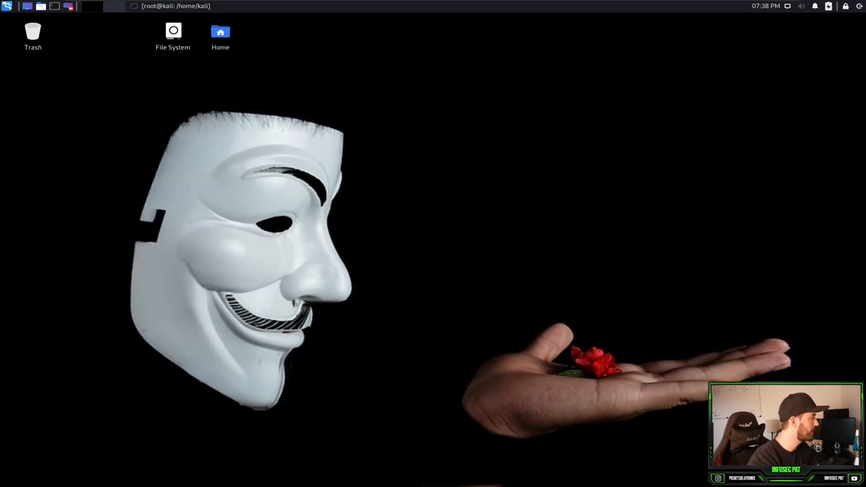
Launch ettercap-graphical from the Kali Sniffing & Spoofing application menu.
{"action": "left_click", "coordinate": [8, 6]}
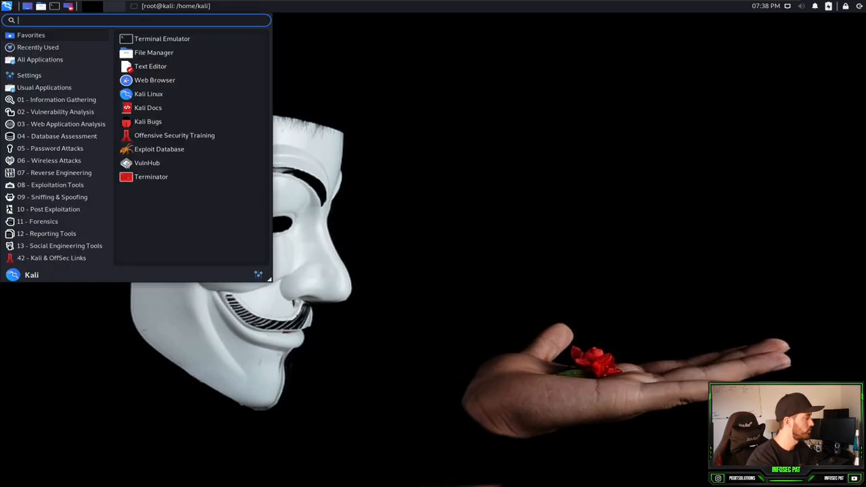
{"action": "mouse_move", "coordinate": [37, 222]}
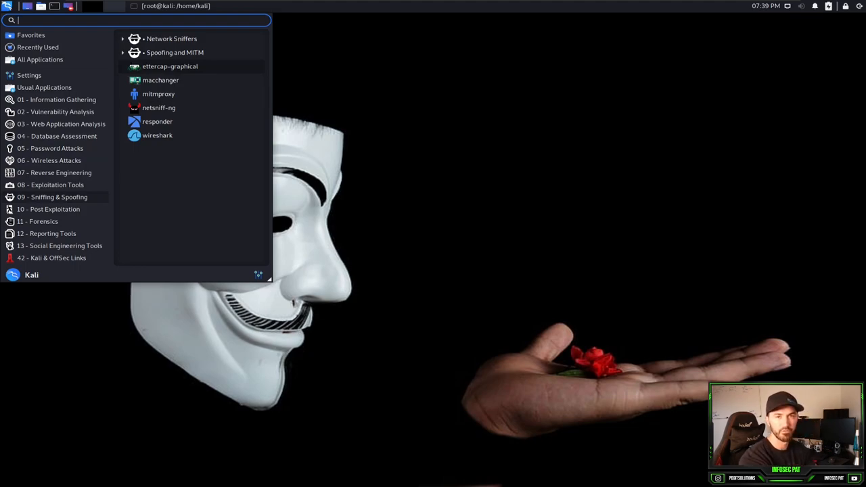
{"action": "left_click", "coordinate": [170, 67]}
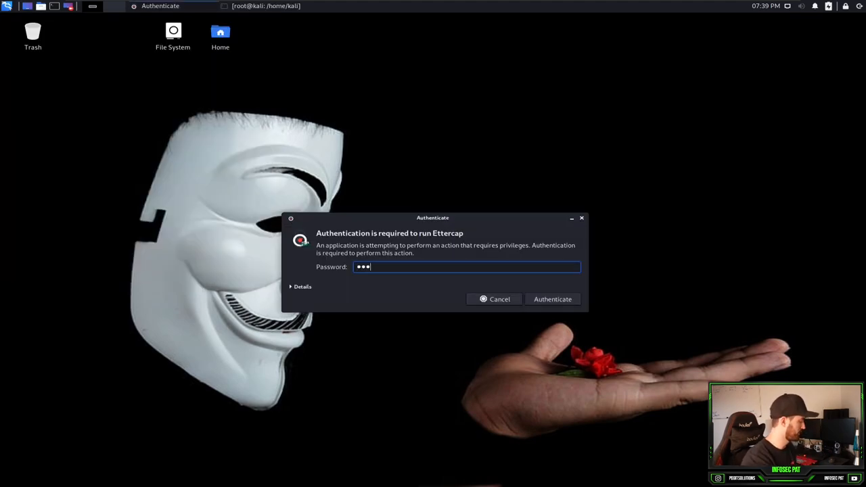
Authorise Ettercap, accept eth0 as the primary sniffing interface, and maximise the window.
{"action": "left_click", "coordinate": [552, 299]}
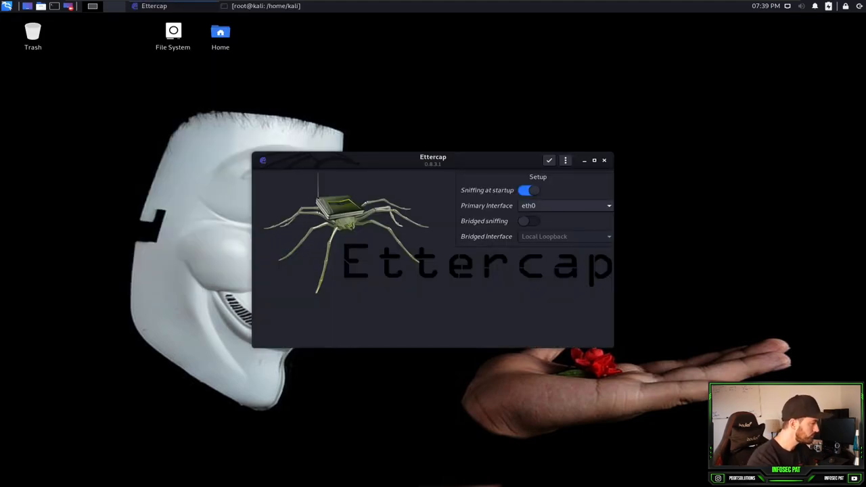
{"action": "left_click_drag", "start_coordinate": [433, 160], "coordinate": [365, 105]}
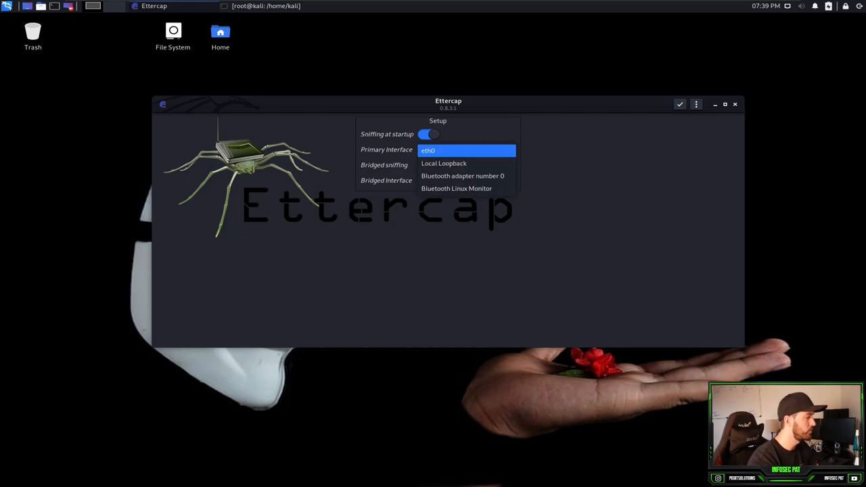
{"action": "left_click", "coordinate": [428, 150]}
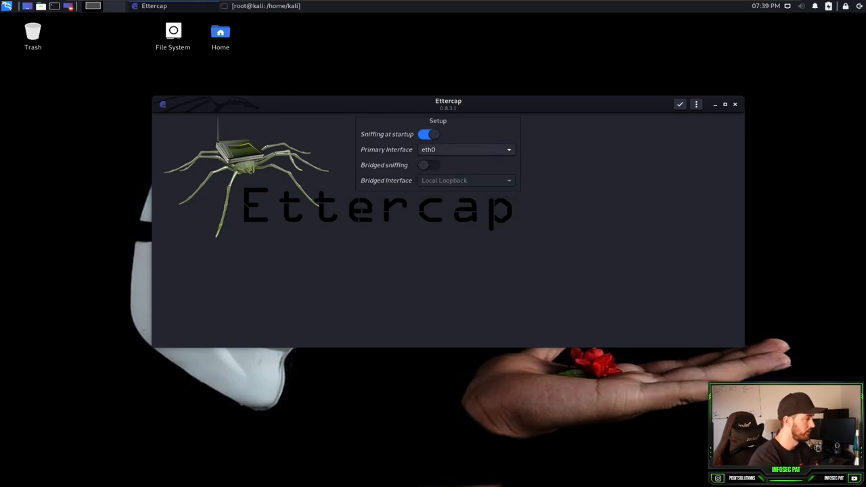
{"action": "mouse_move", "coordinate": [680, 104]}
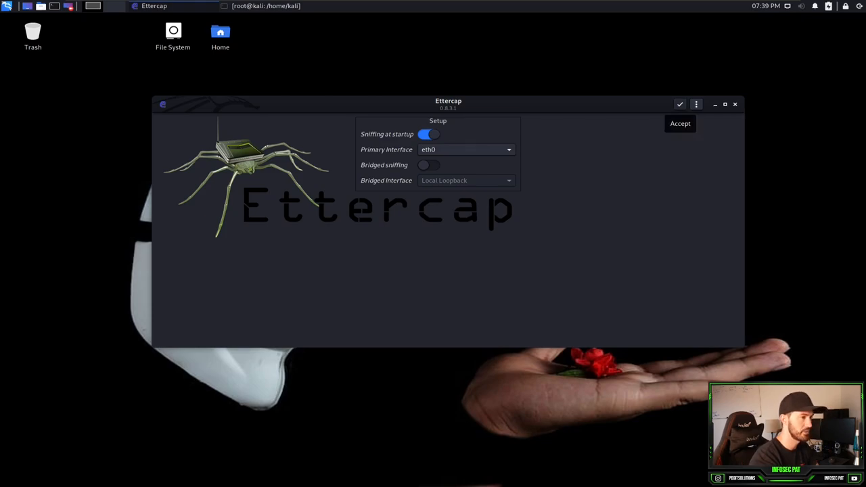
{"action": "left_click", "coordinate": [680, 123]}
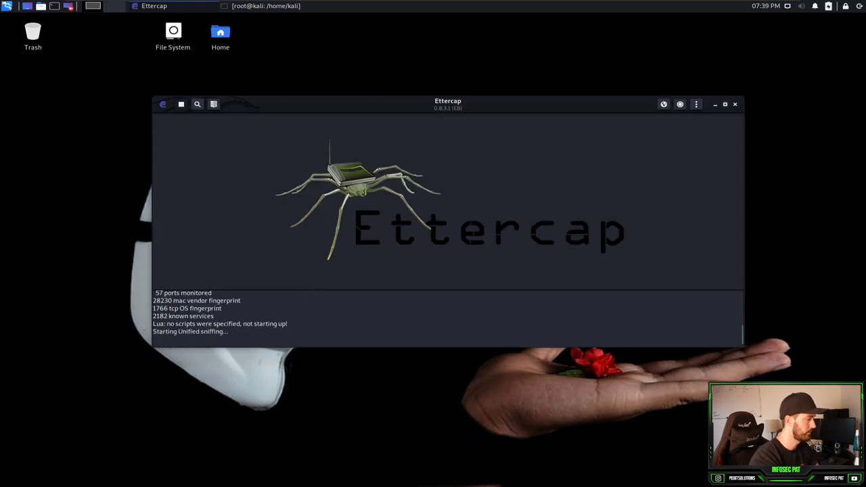
{"action": "left_click", "coordinate": [725, 104]}
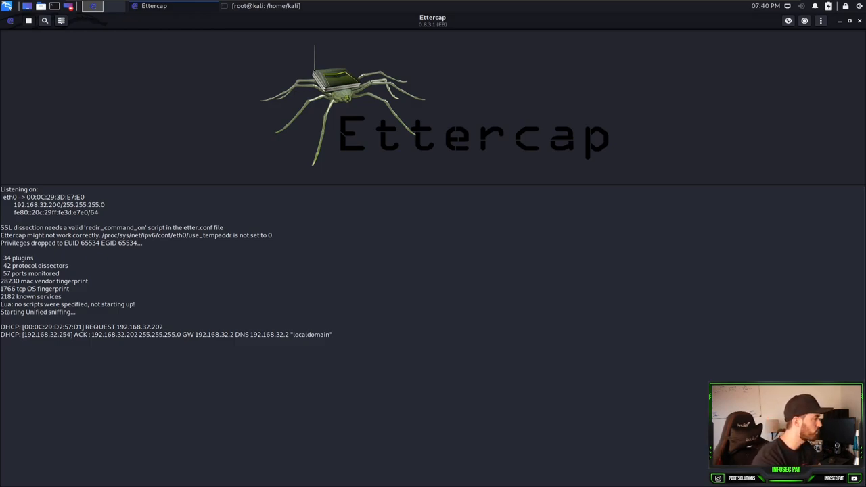
{"action": "mouse_move", "coordinate": [61, 20]}
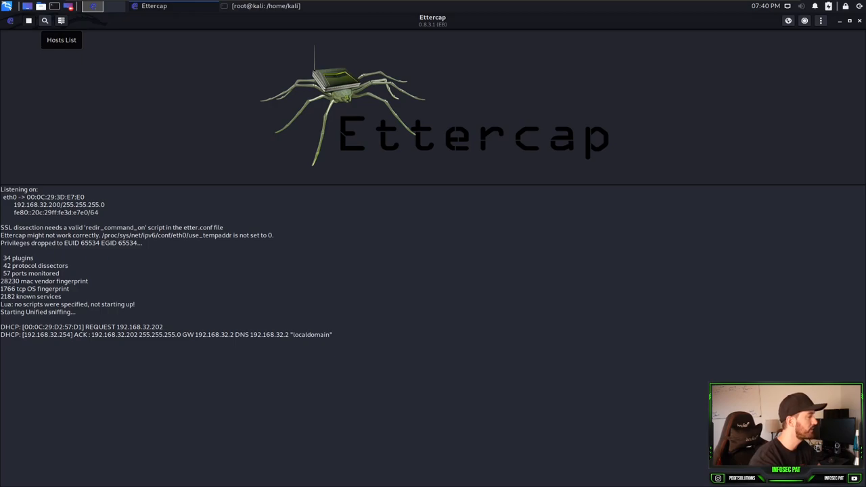
Scan for hosts via Hosts > Scan for hosts, finding five 192.168.32.x hosts.
{"action": "left_click", "coordinate": [61, 40]}
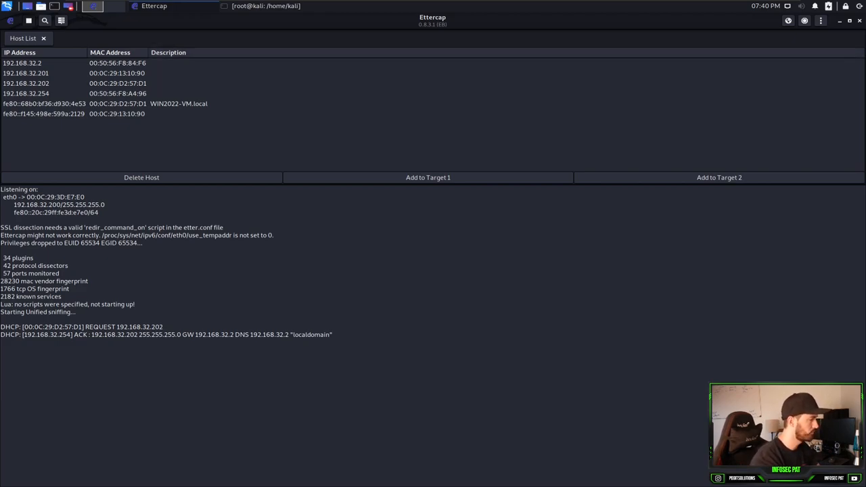
{"action": "left_click", "coordinate": [821, 20]}
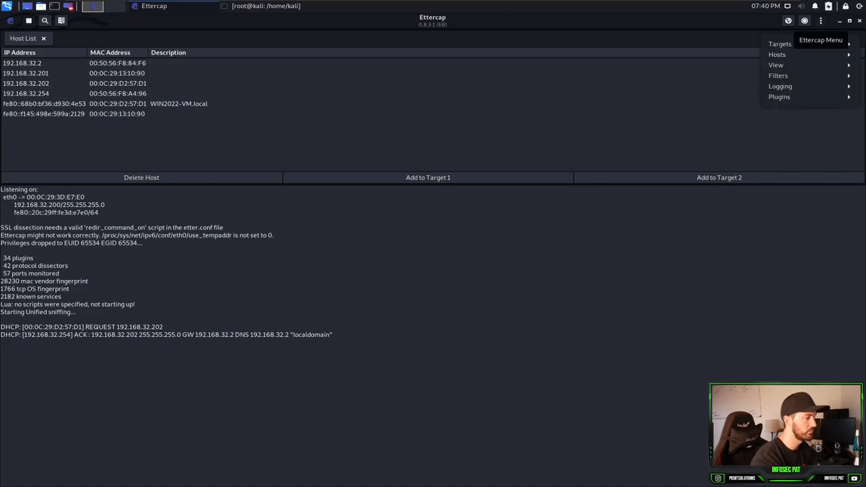
{"action": "left_click", "coordinate": [777, 54]}
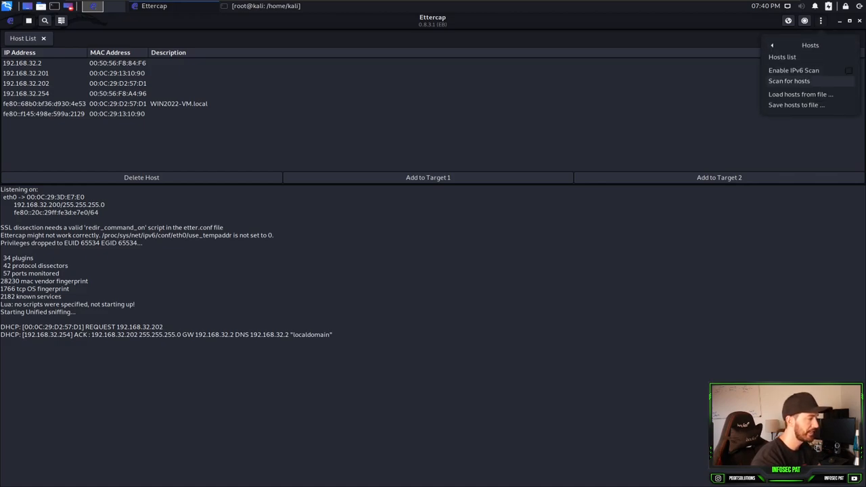
{"action": "left_click", "coordinate": [789, 81]}
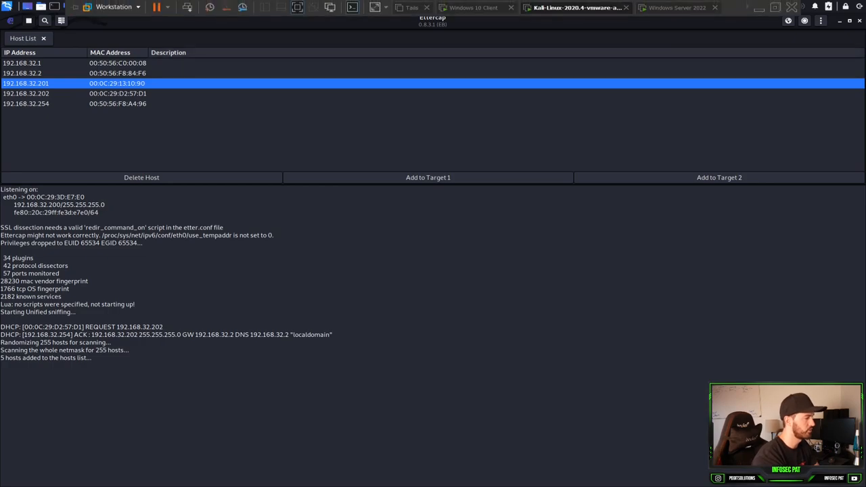
{"action": "left_click", "coordinate": [677, 8]}
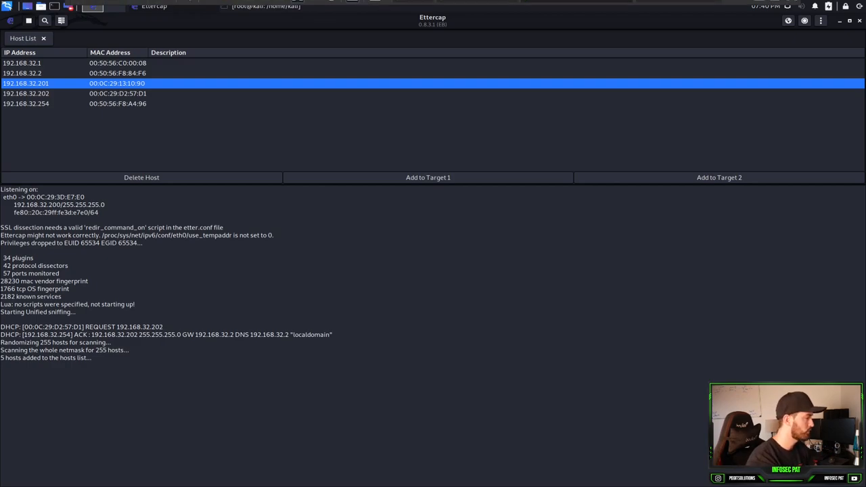
{"action": "left_click", "coordinate": [475, 8]}
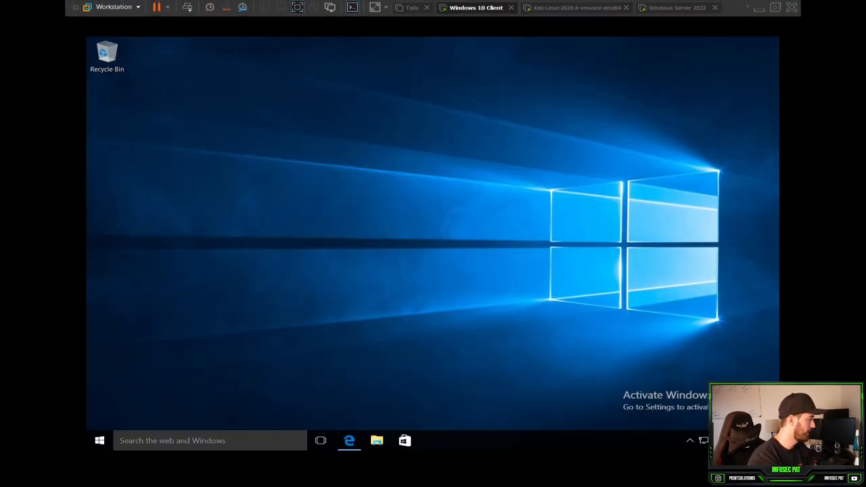
Run ipconfig in a Command Prompt on the Windows 10 client.
{"action": "left_click", "coordinate": [99, 441]}
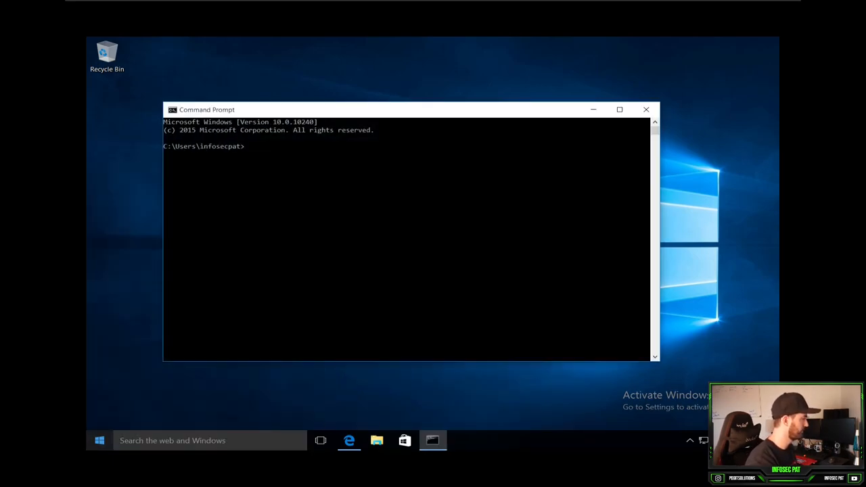
{"action": "type", "text": "ipconfig"}
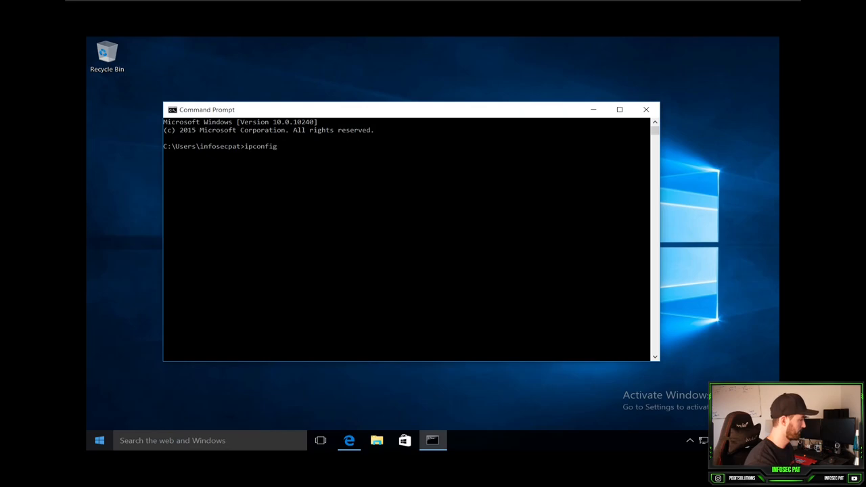
{"action": "key", "text": "enter"}
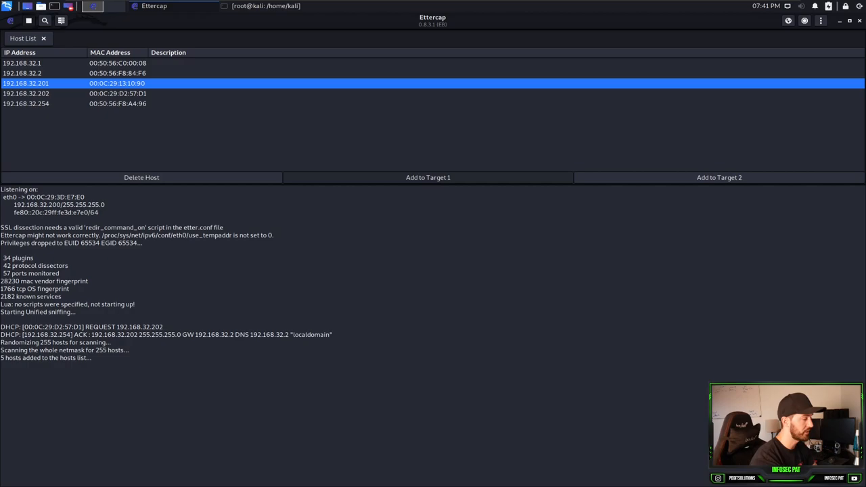
Add 192.168.32.201 as Target 1 and gateway 192.168.32.1 as Target 2.
{"action": "left_click", "coordinate": [427, 178]}
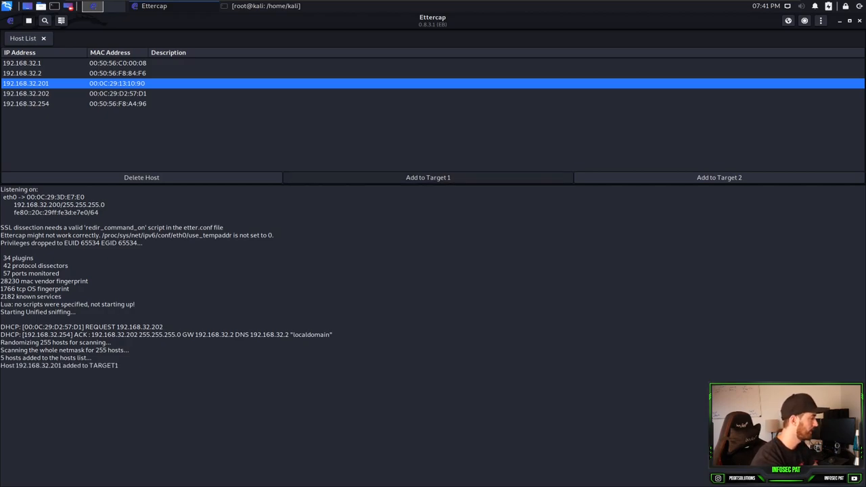
{"action": "left_click", "coordinate": [41, 63]}
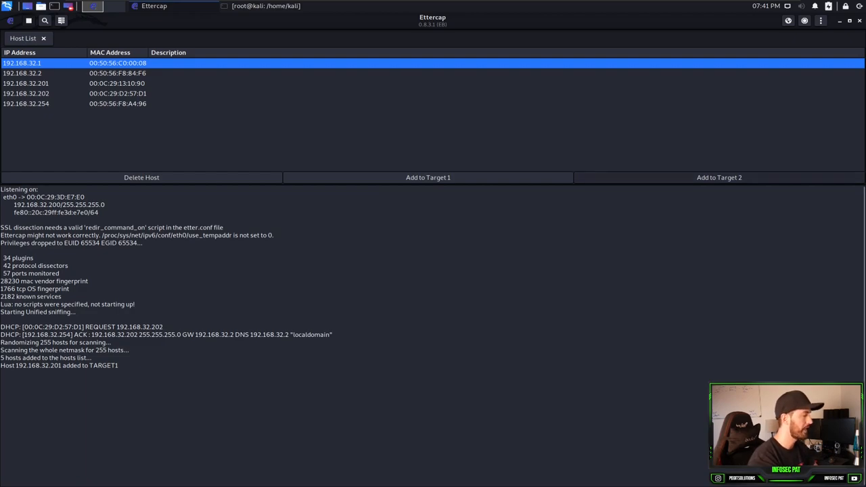
{"action": "left_click", "coordinate": [720, 177]}
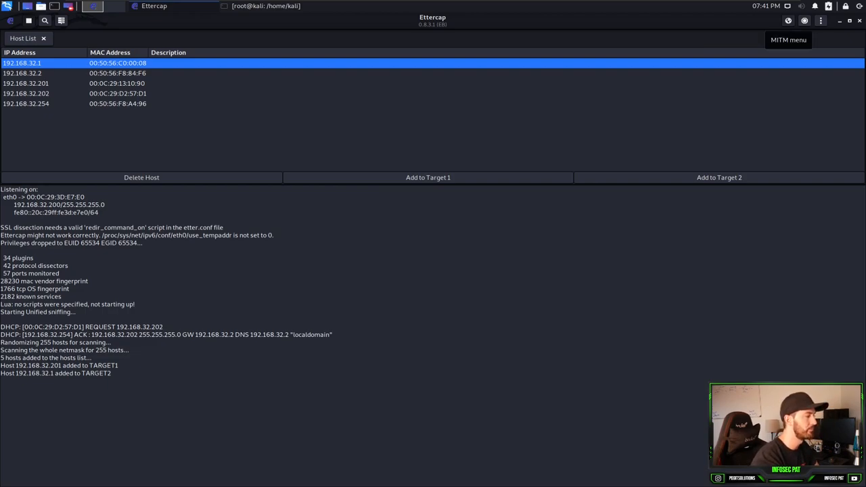
{"action": "left_click", "coordinate": [789, 39]}
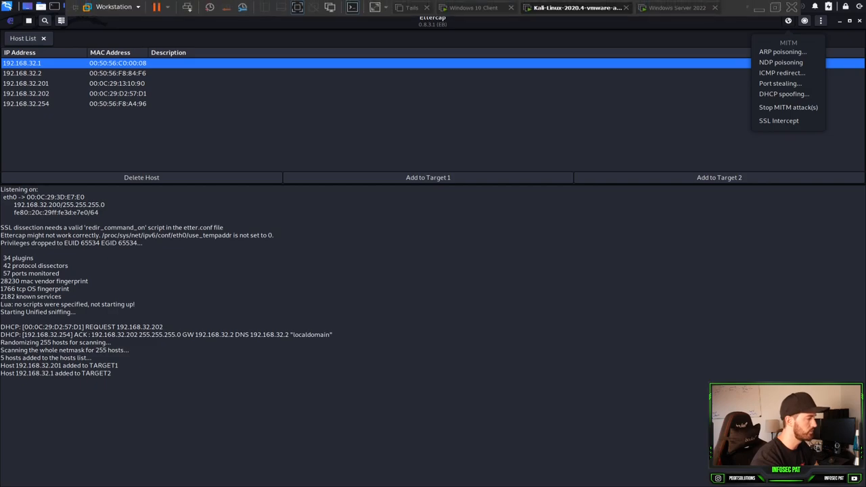
{"action": "left_click", "coordinate": [476, 7]}
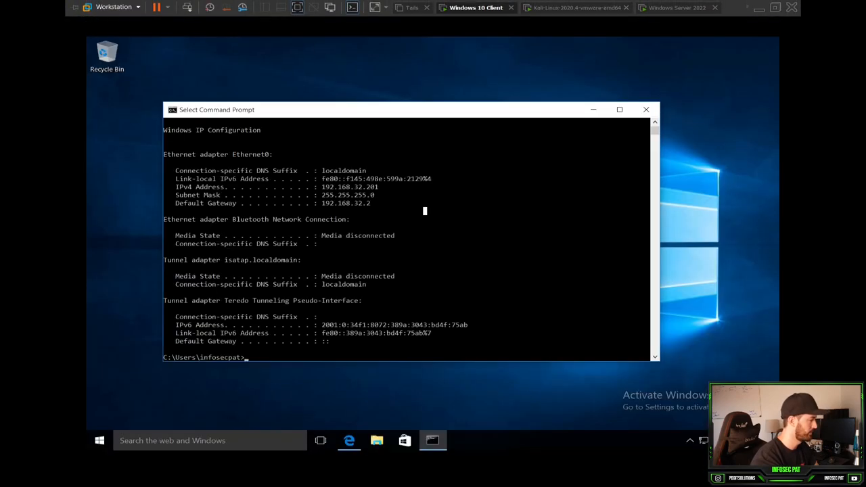
Open testphp.vulnweb.com in Edge and go to its login page.
{"action": "left_click", "coordinate": [348, 441]}
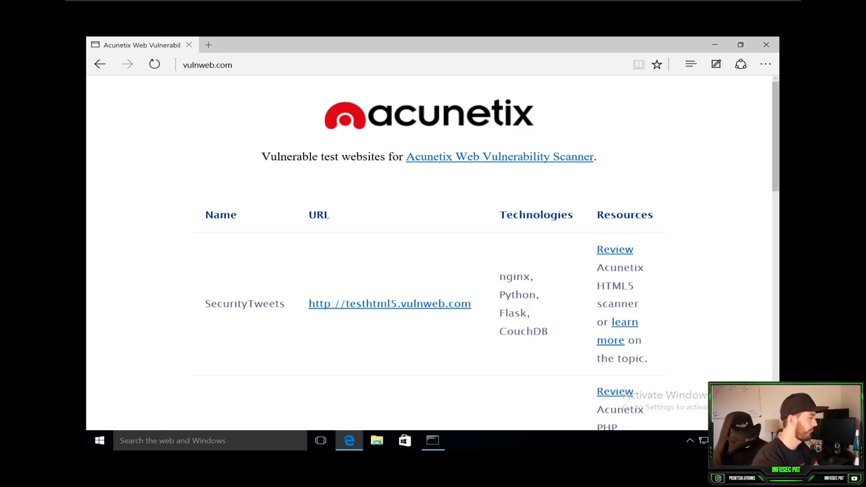
{"action": "scroll", "scroll_direction": "down", "scroll_amount": 3}
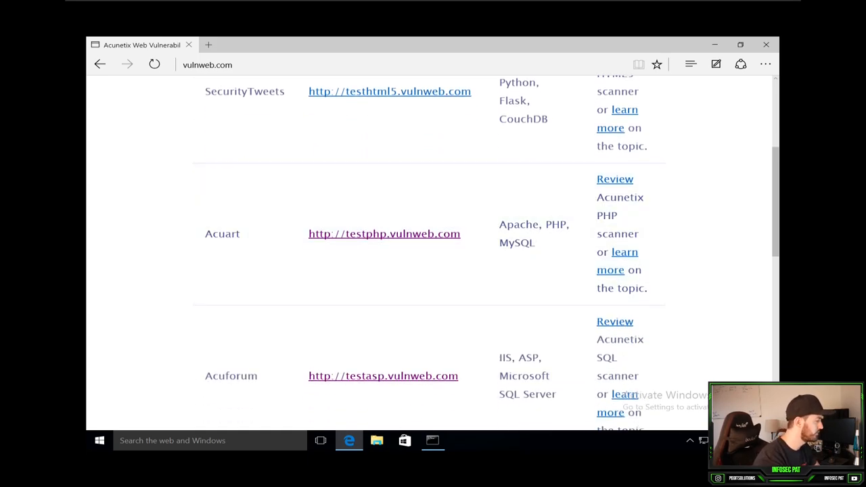
{"action": "scroll", "scroll_direction": "down", "scroll_amount": 3}
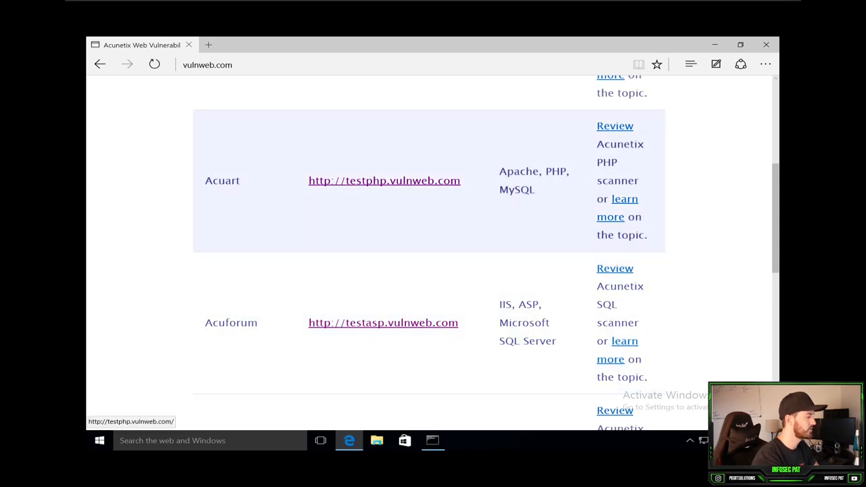
{"action": "left_click", "coordinate": [384, 180]}
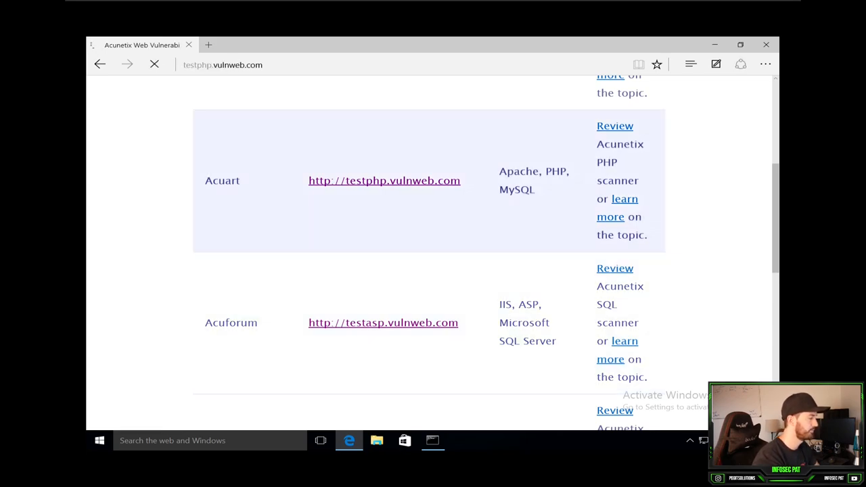
{"action": "left_click", "coordinate": [384, 180]}
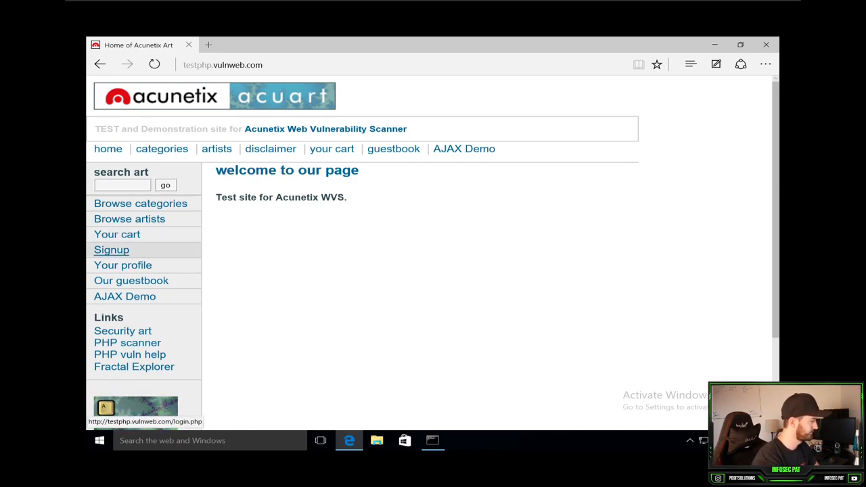
{"action": "left_click", "coordinate": [111, 250]}
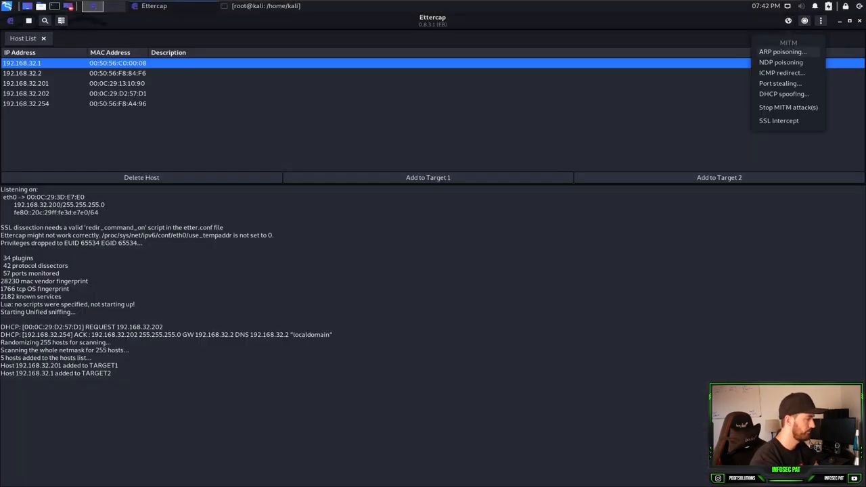
Start ARP poisoning with Sniff remote connections enabled.
{"action": "left_click", "coordinate": [782, 51]}
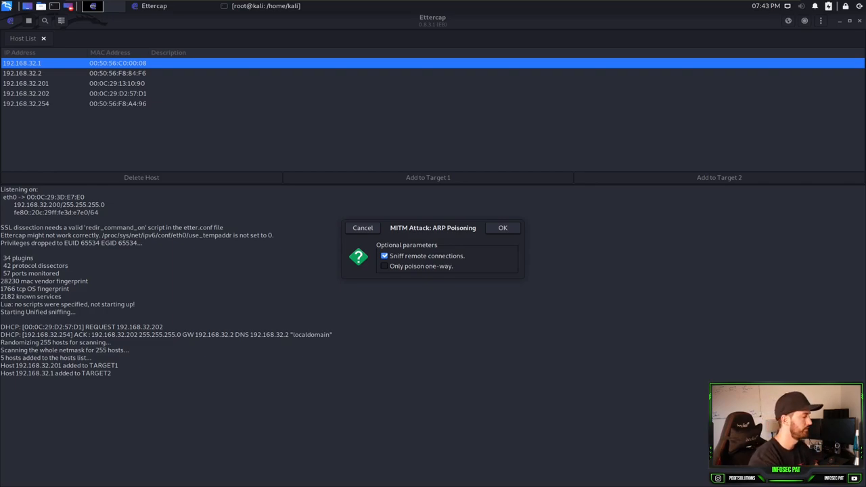
{"action": "left_click", "coordinate": [502, 227]}
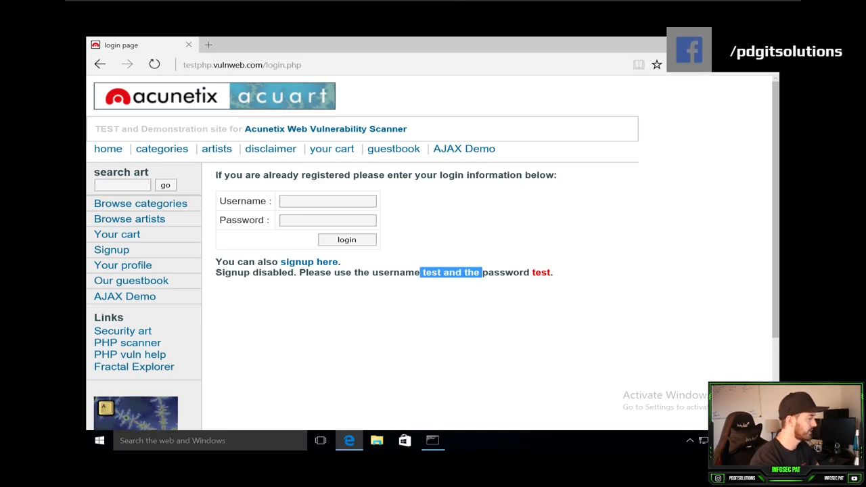
Log in to the Acuart site with username test and password test.
{"action": "type", "text": "tes"}
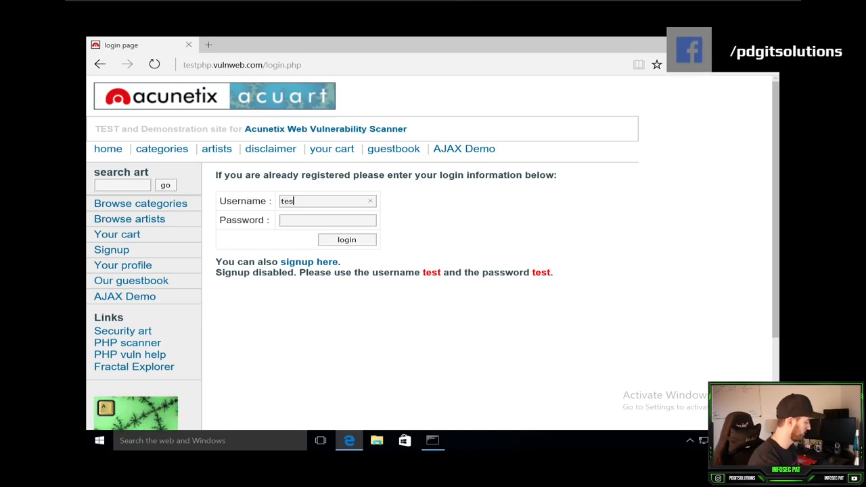
{"action": "type", "text": "test"}
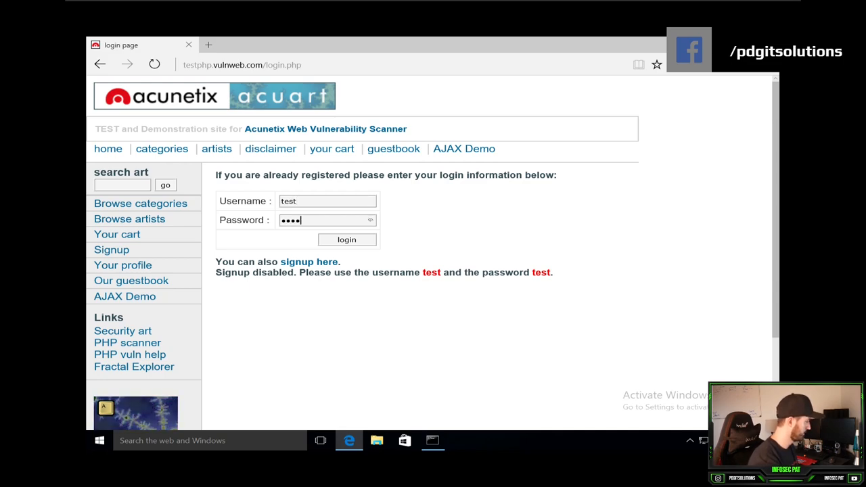
{"action": "left_click", "coordinate": [347, 239]}
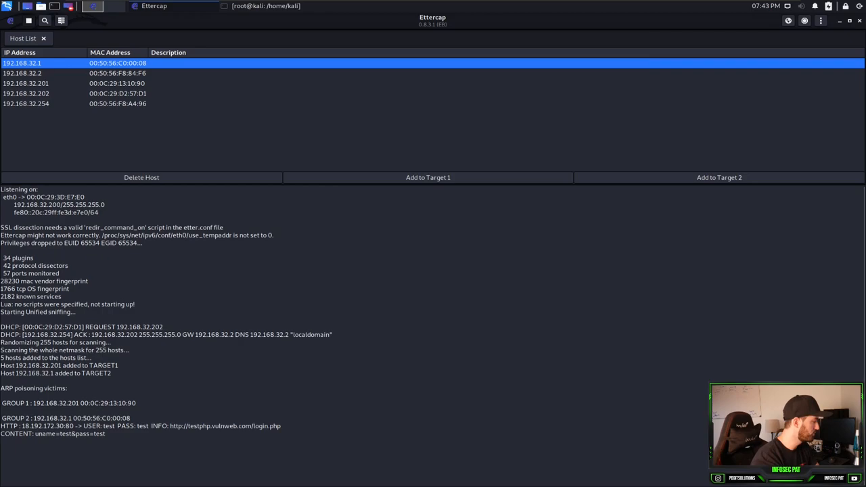
{"action": "left_click_drag", "start_coordinate": [120, 426], "coordinate": [157, 426]}
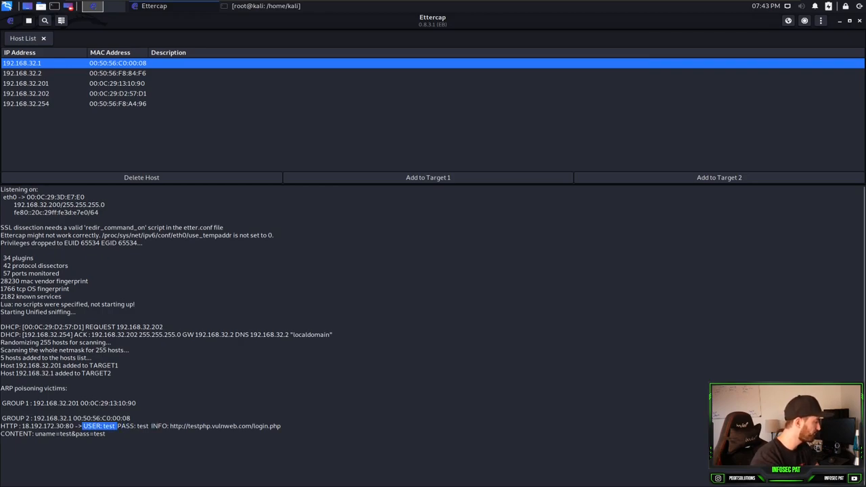
{"action": "left_click_drag", "start_coordinate": [82, 426], "coordinate": [280, 426]}
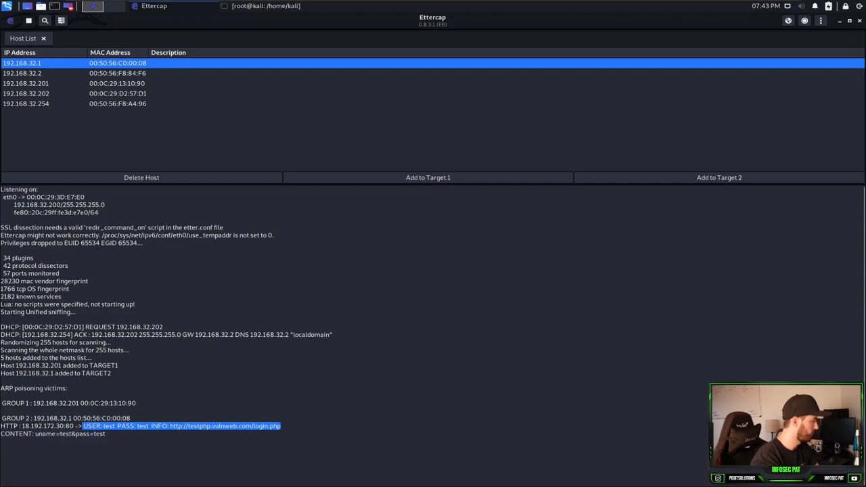